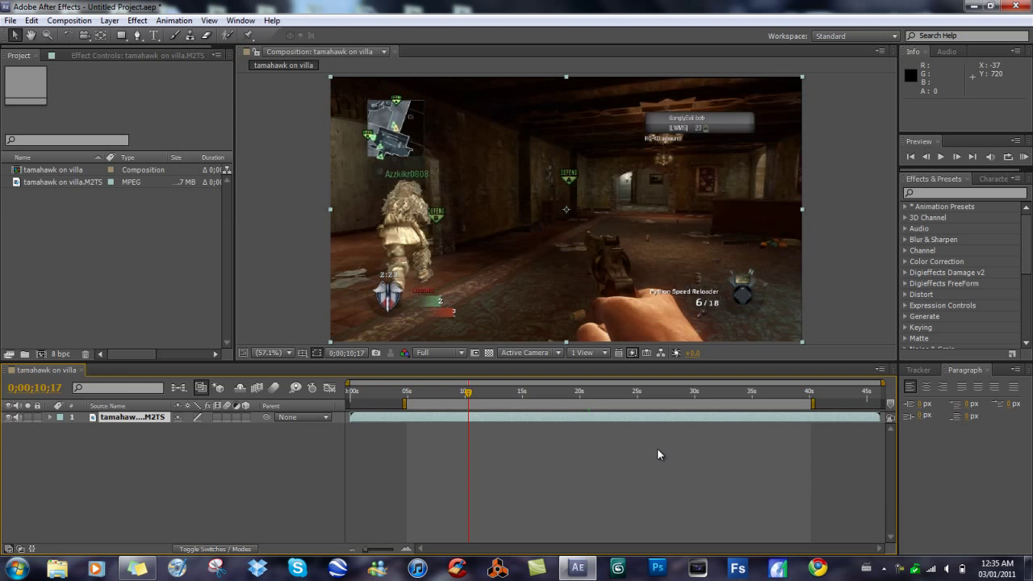
mouse_move(224, 299)
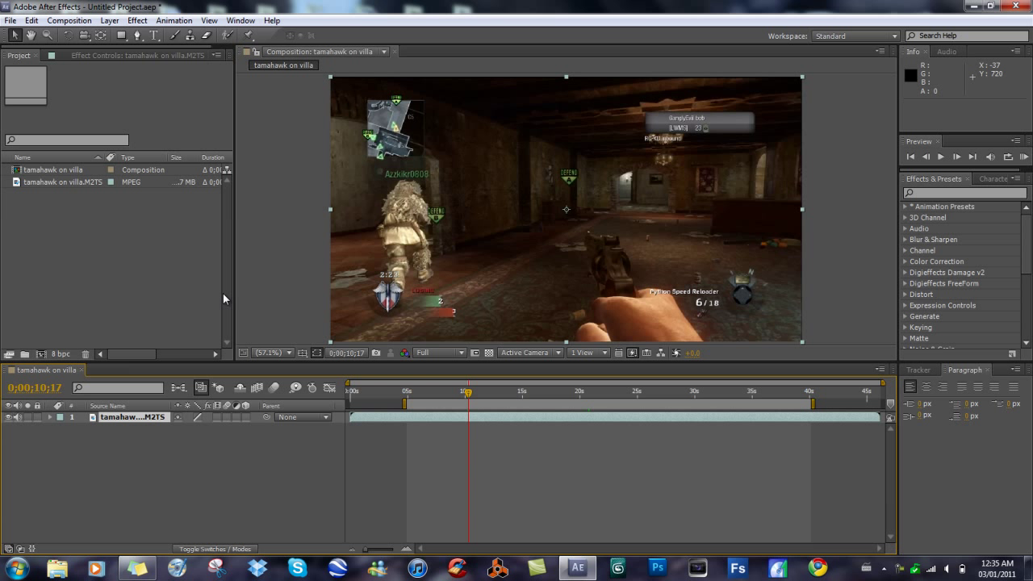
mouse_move(204, 249)
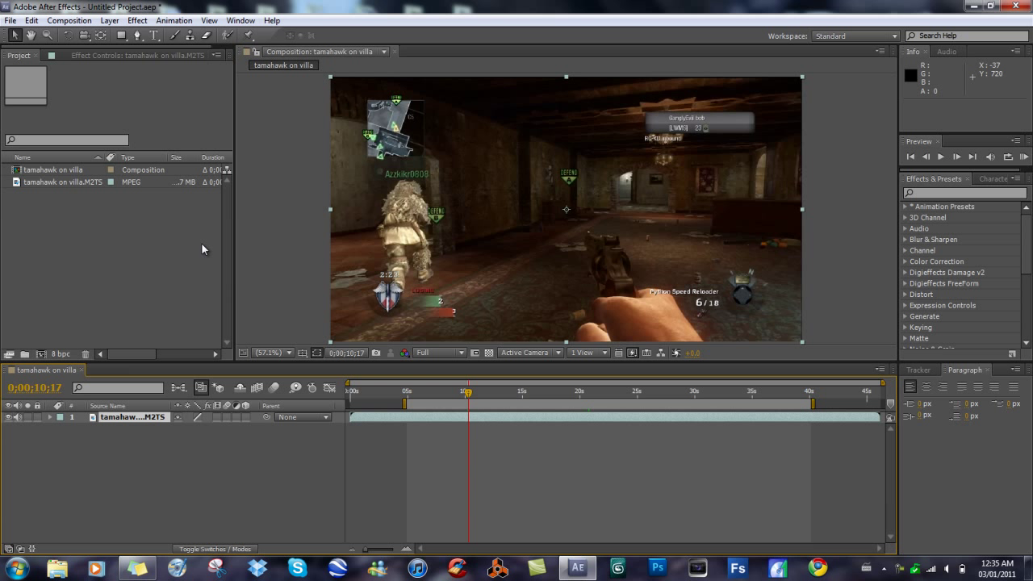
mouse_move(121, 417)
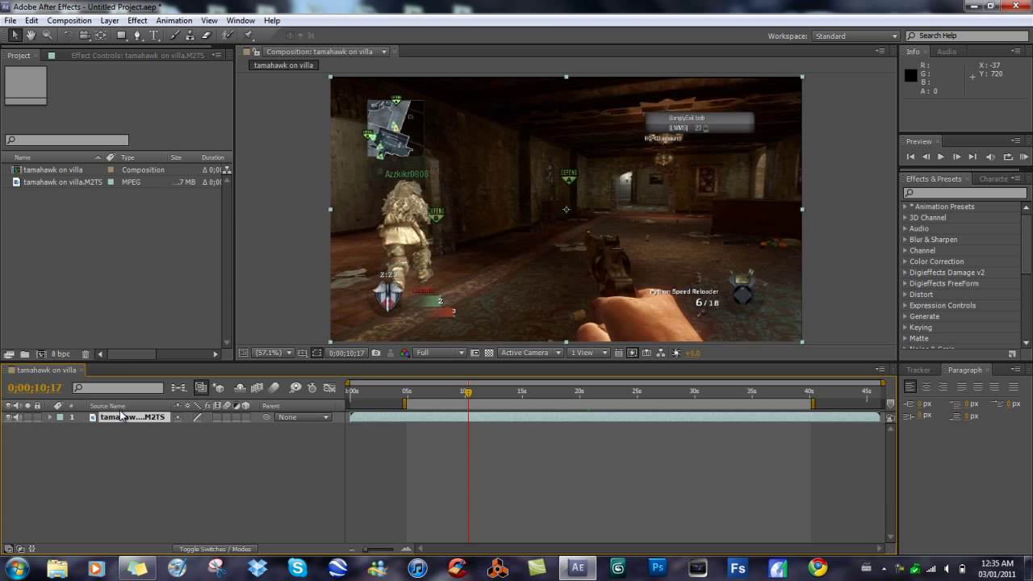
mouse_move(110, 84)
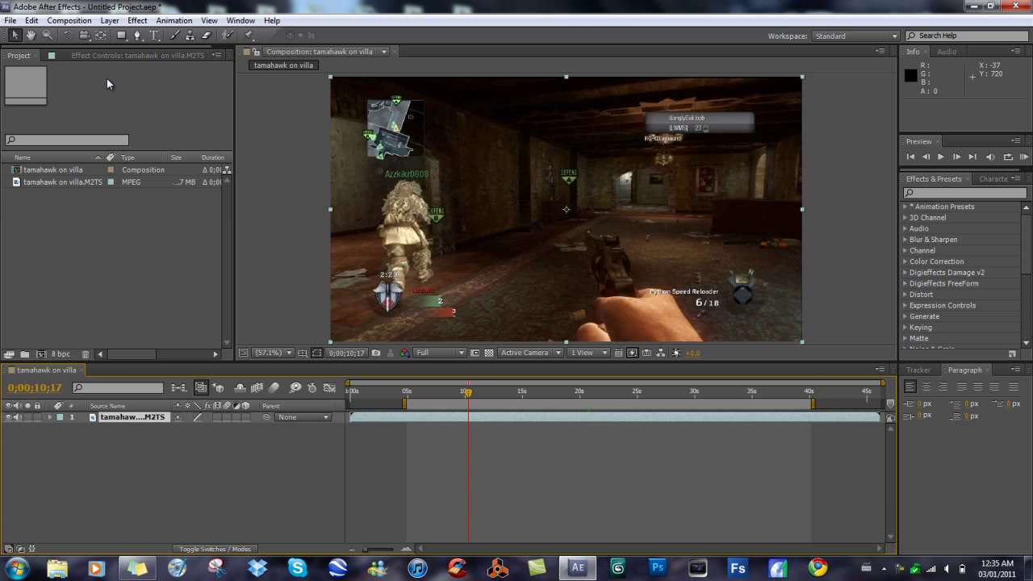
mouse_move(90, 97)
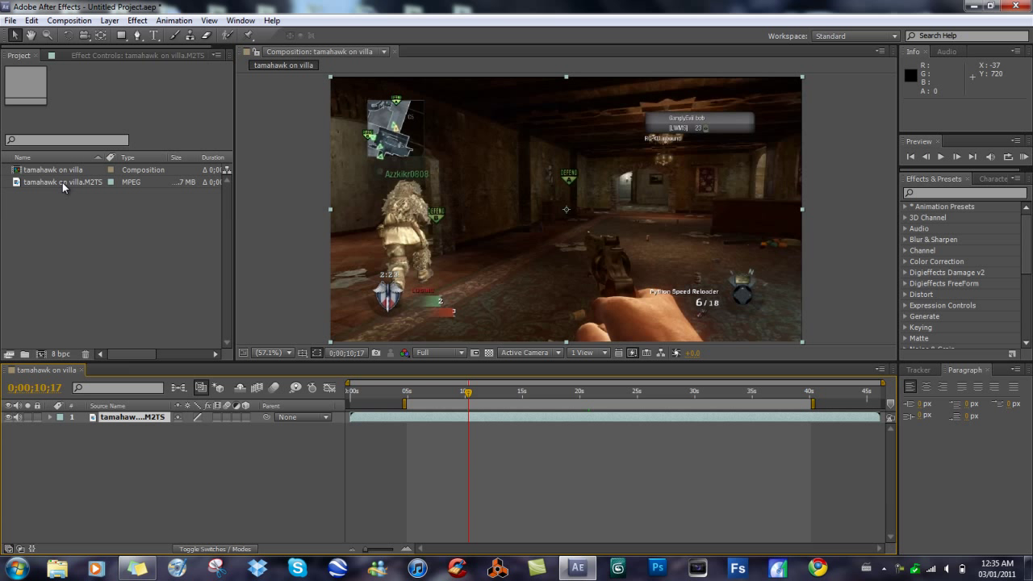
Add the tamahawk on villa composition to the Render Queue via the Composition menu
left_click(61, 181)
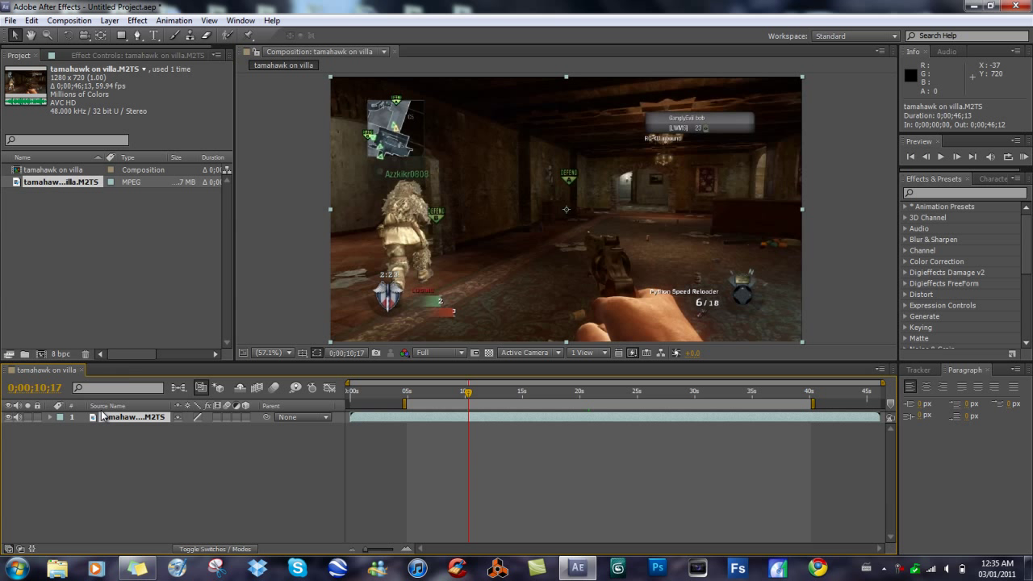
mouse_move(105, 92)
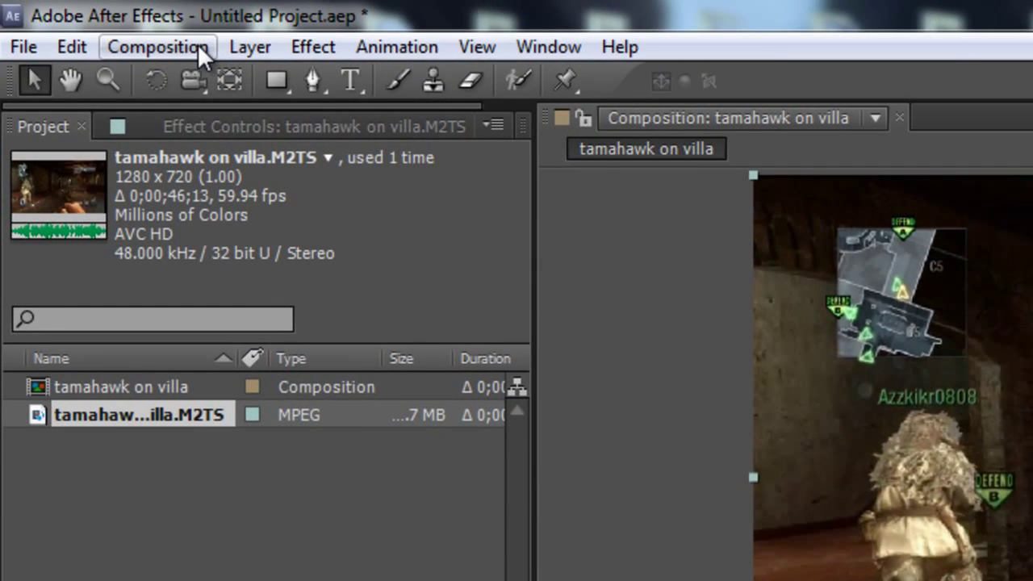
left_click(158, 46)
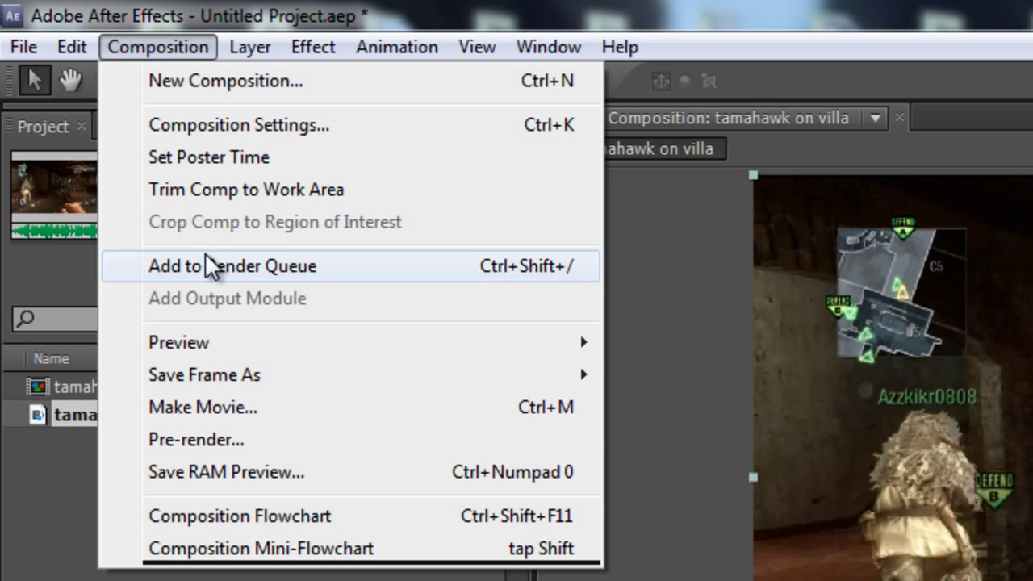
left_click(233, 265)
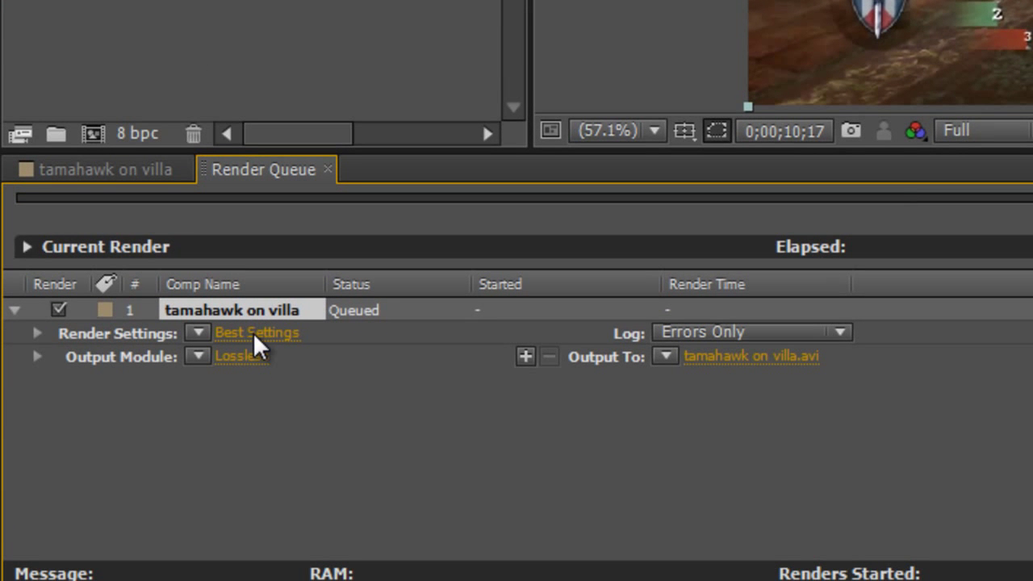
Set render settings to Best quality, full resolution and the comp's 59.94 fps frame rate
left_click(257, 333)
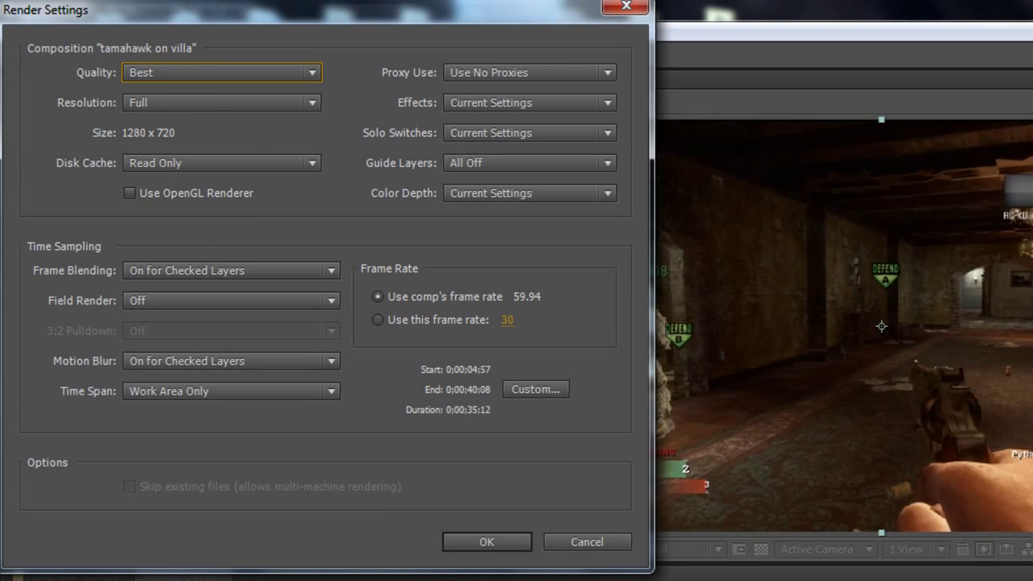
left_click(222, 72)
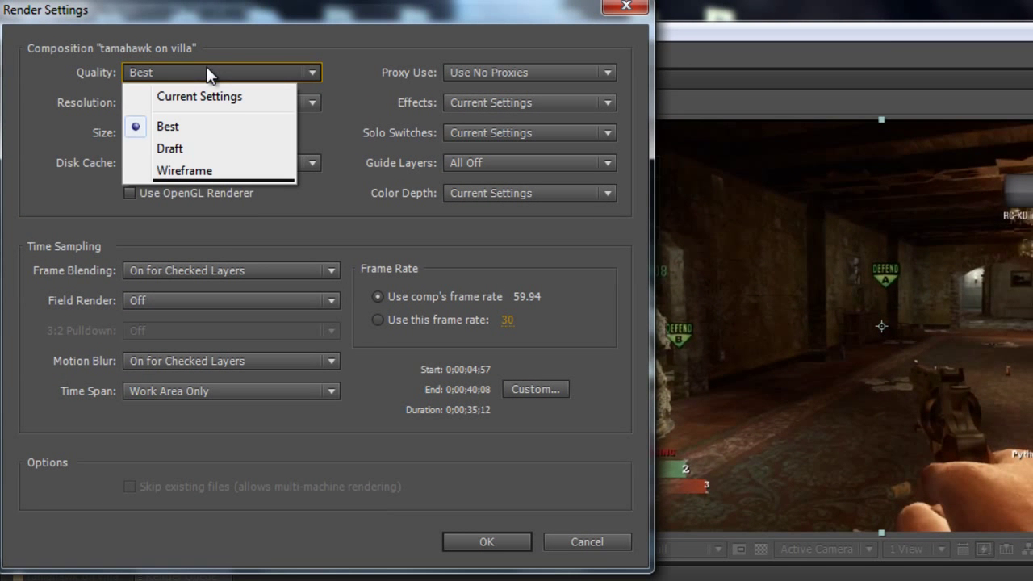
left_click(168, 126)
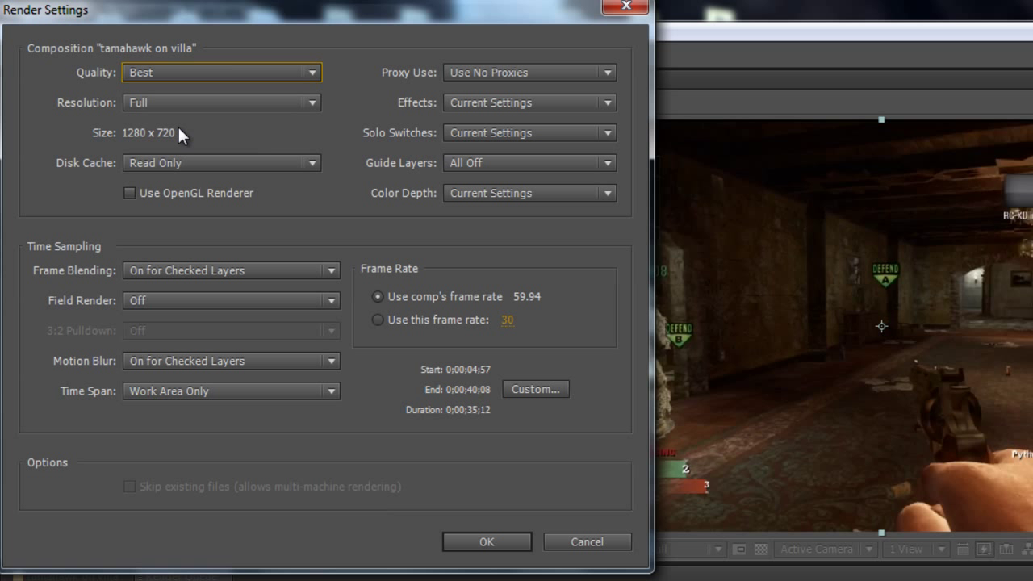
mouse_move(381, 310)
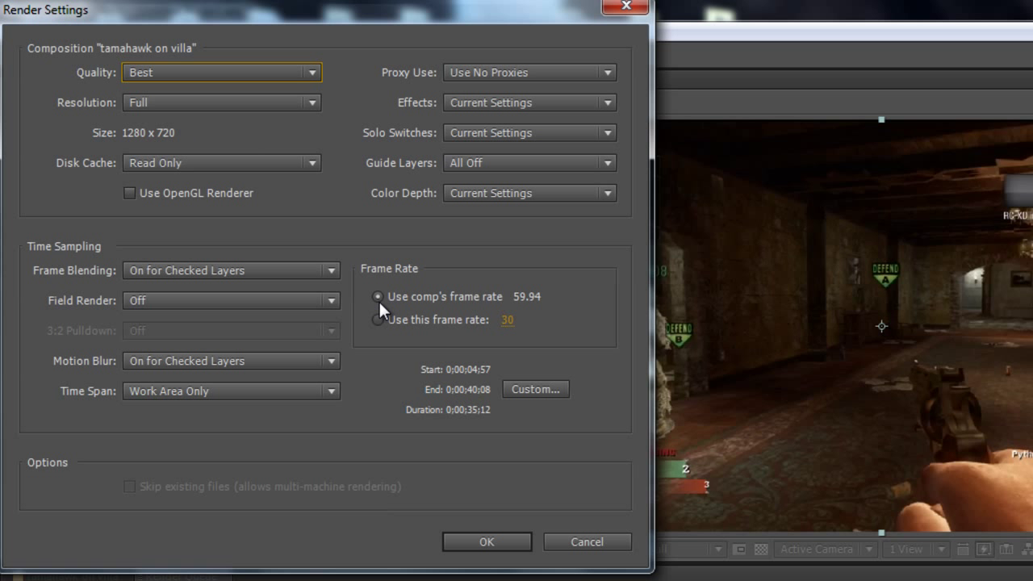
left_click(378, 297)
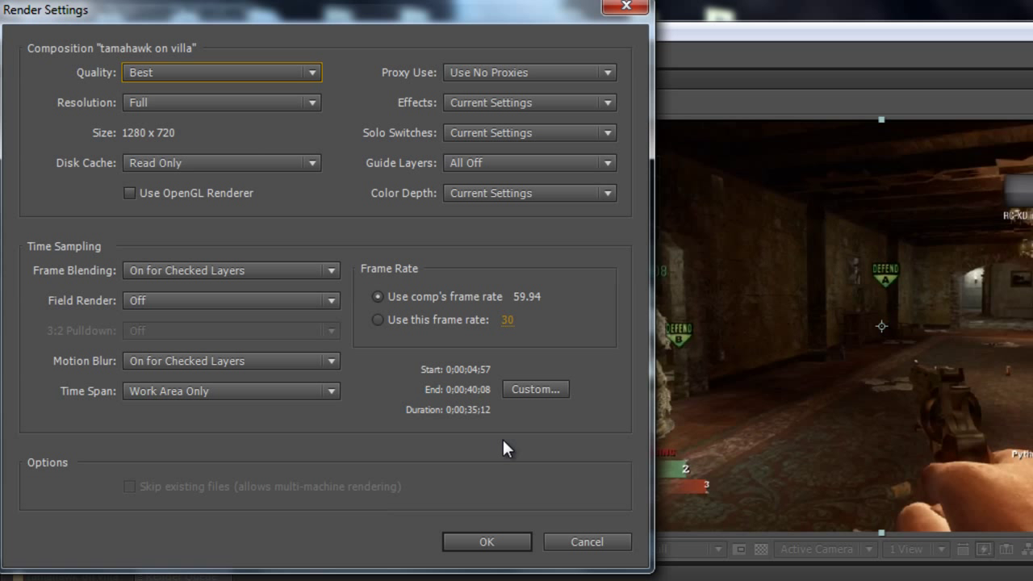
left_click(486, 543)
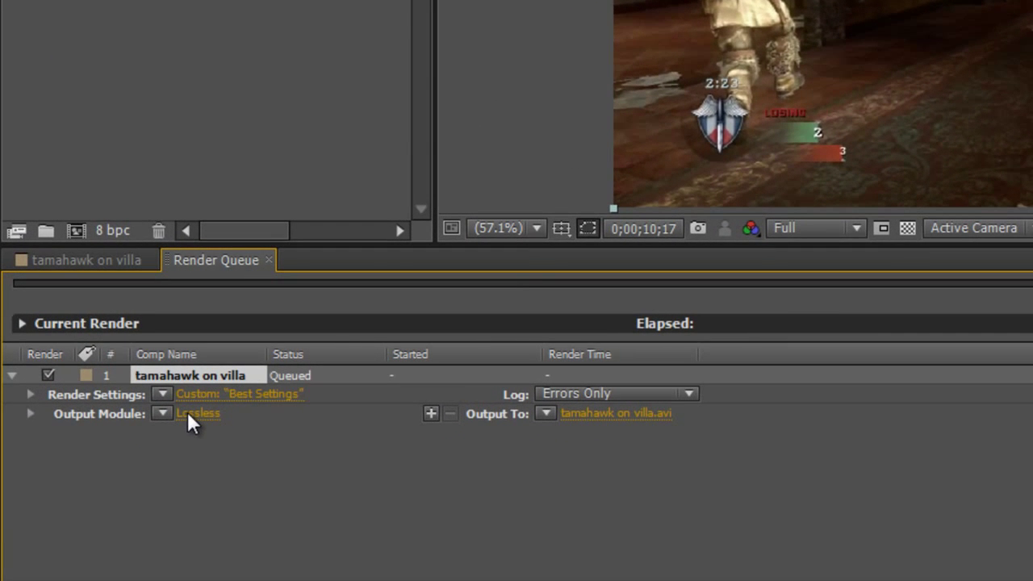
mouse_move(239, 129)
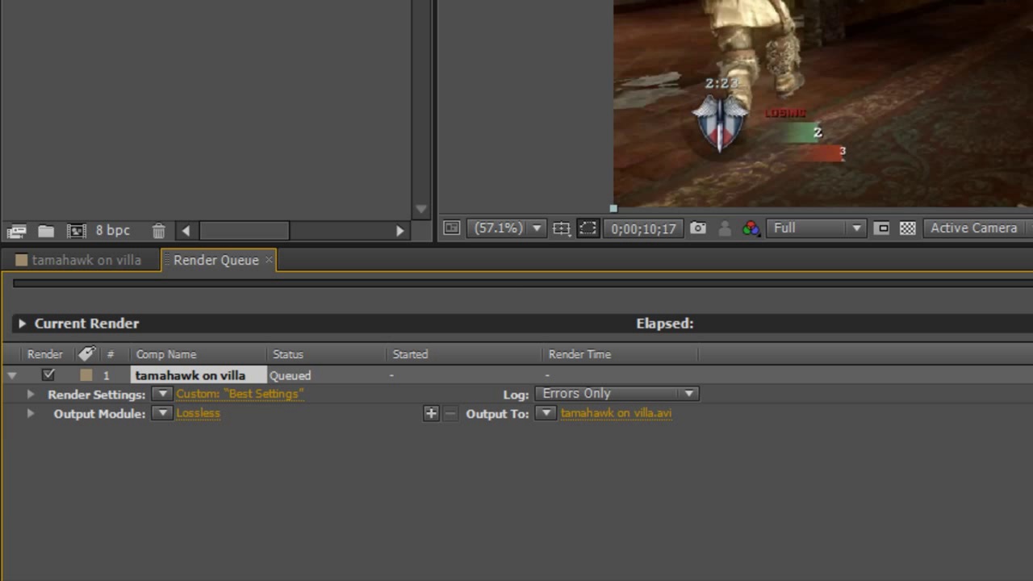
Review the output module's file format list, keeping AVI with RGB millions of colors
left_click(197, 414)
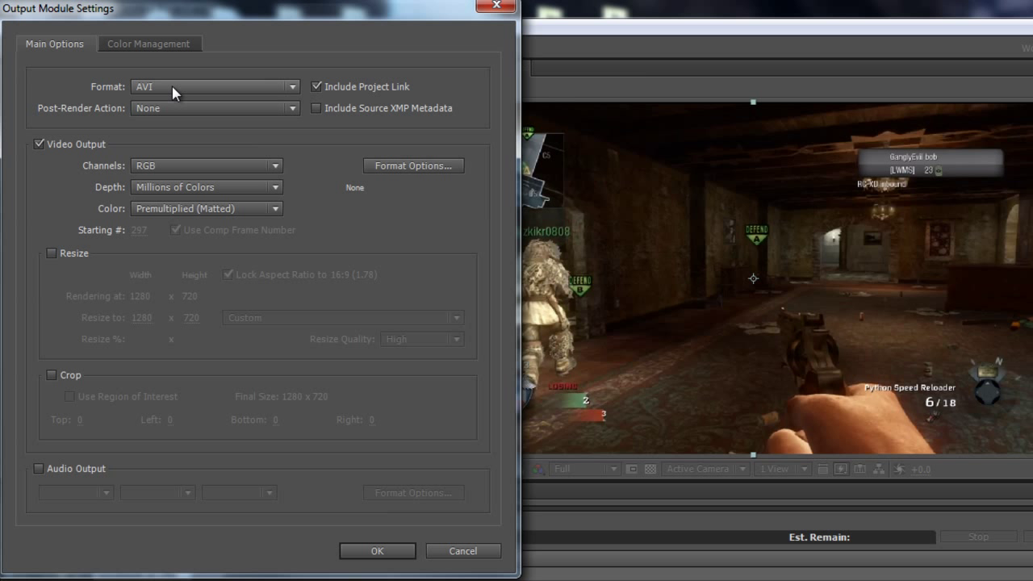
left_click(213, 87)
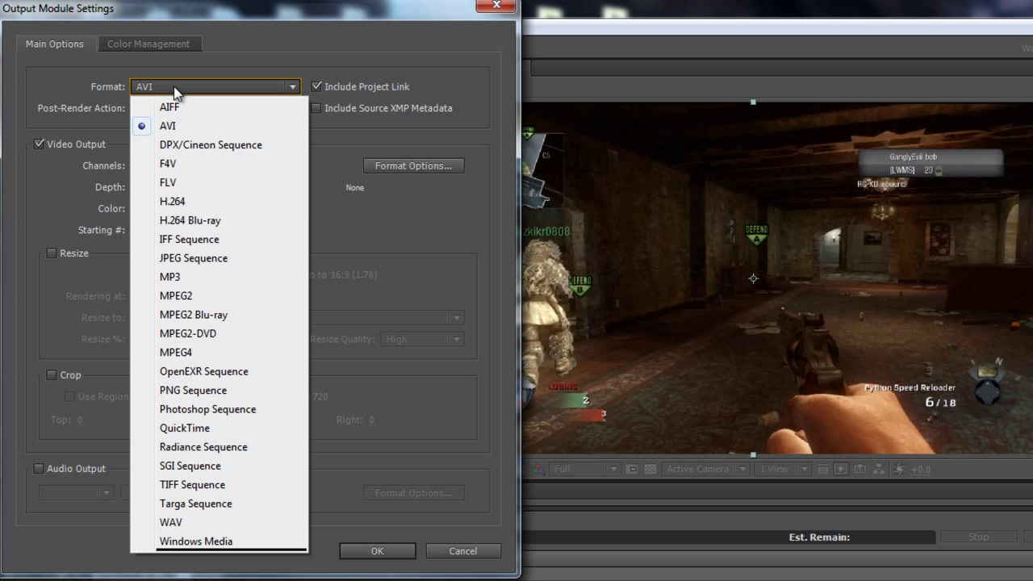
mouse_move(352, 139)
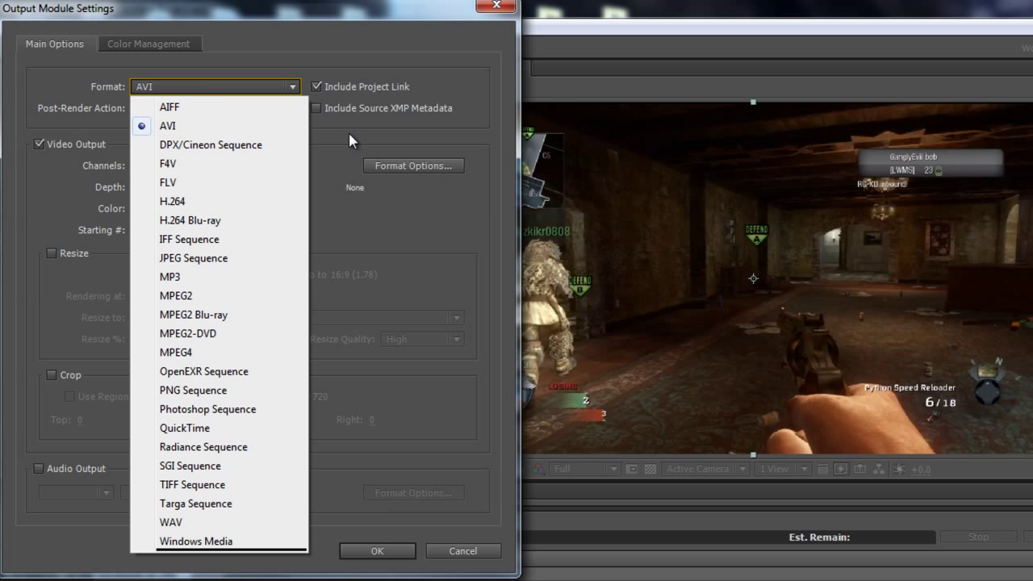
left_click(168, 126)
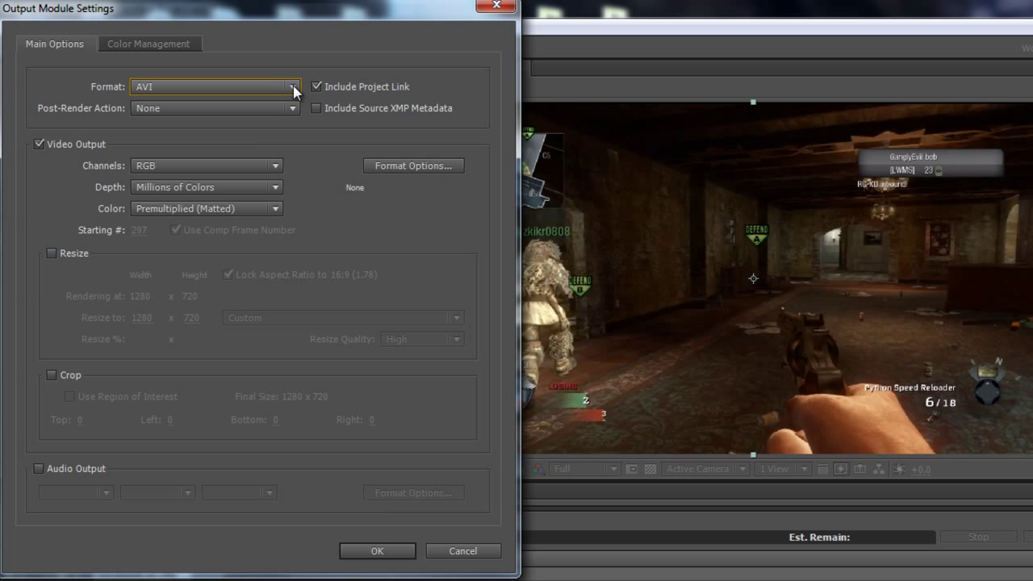
mouse_move(298, 97)
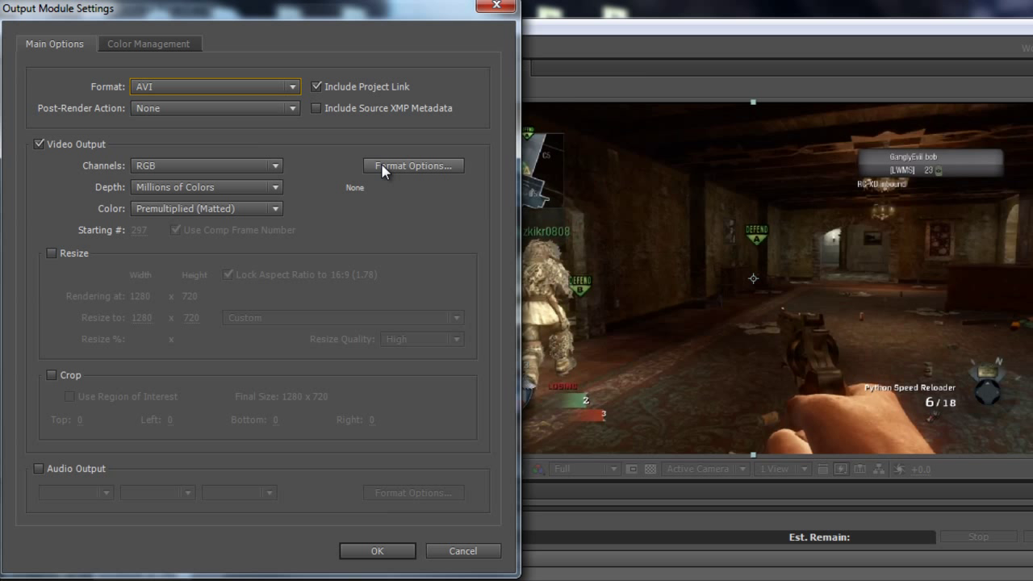
Choose the Lagarith lossless video codec in the AVI format options
left_click(413, 164)
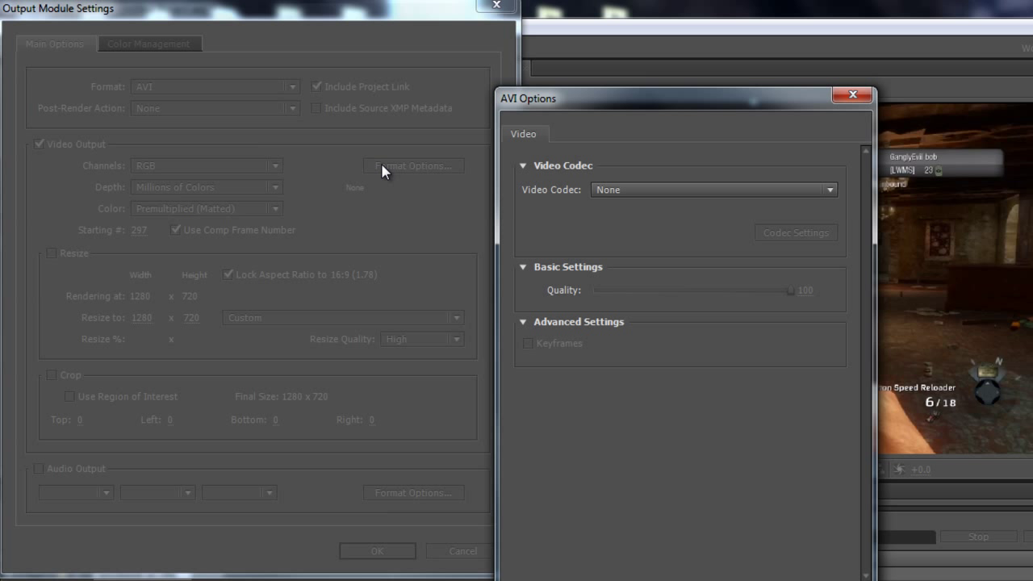
mouse_move(626, 197)
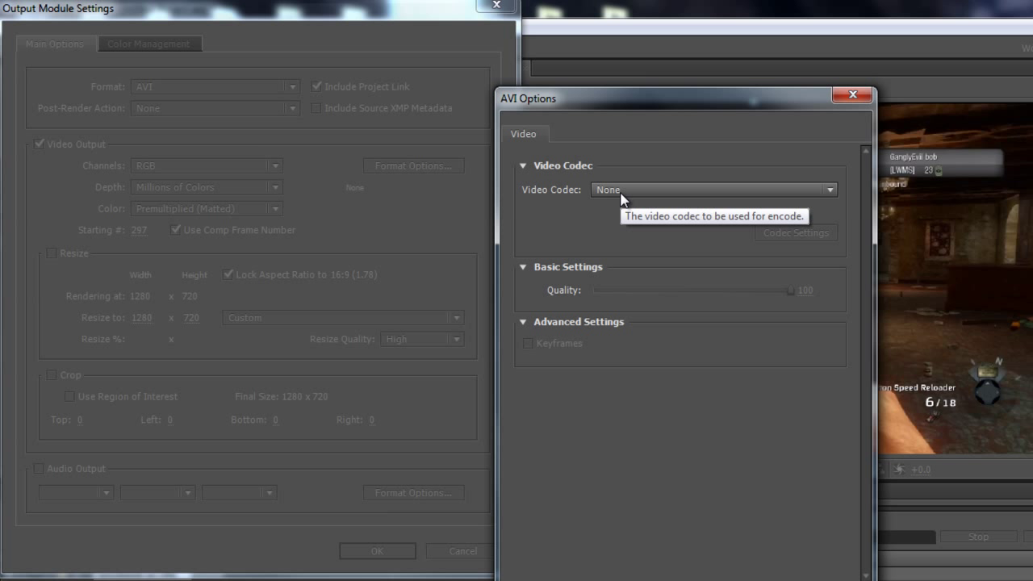
left_click(714, 191)
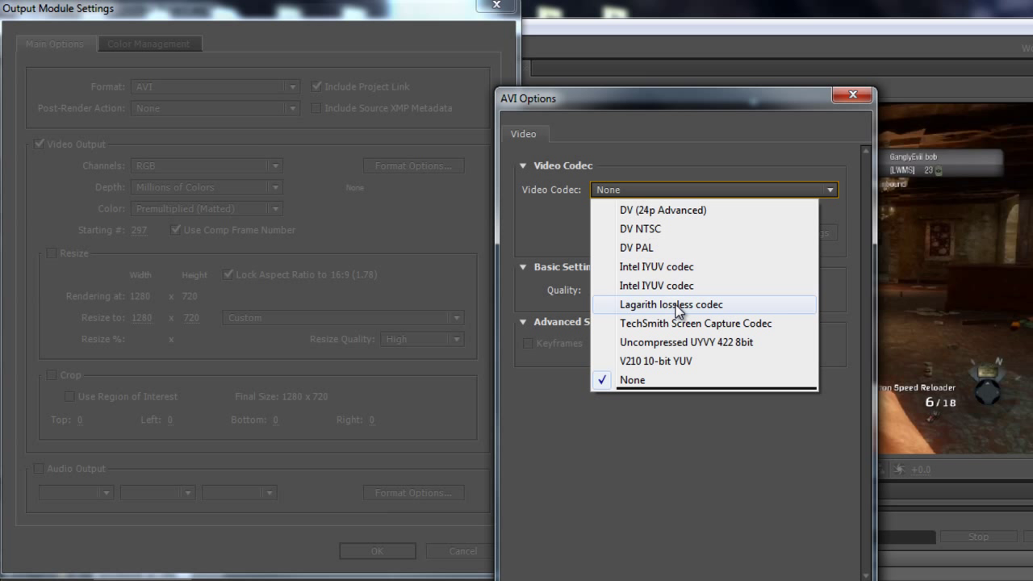
left_click(670, 303)
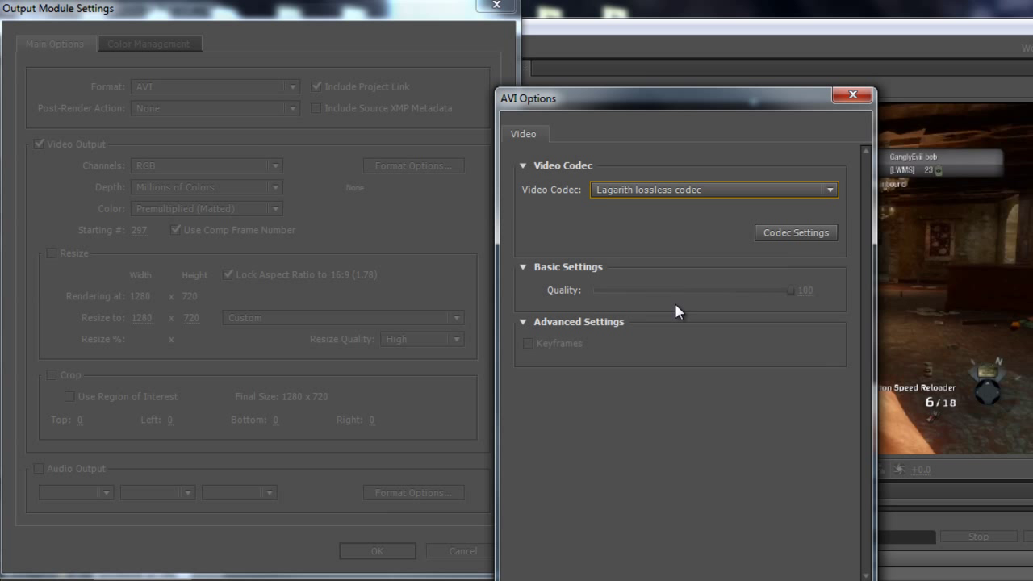
mouse_move(795, 233)
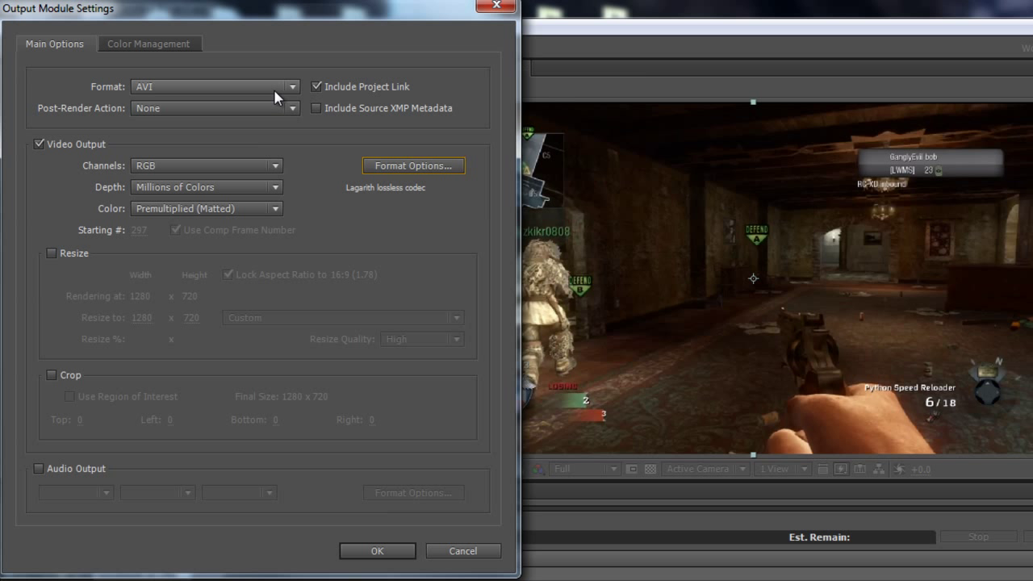
mouse_move(294, 97)
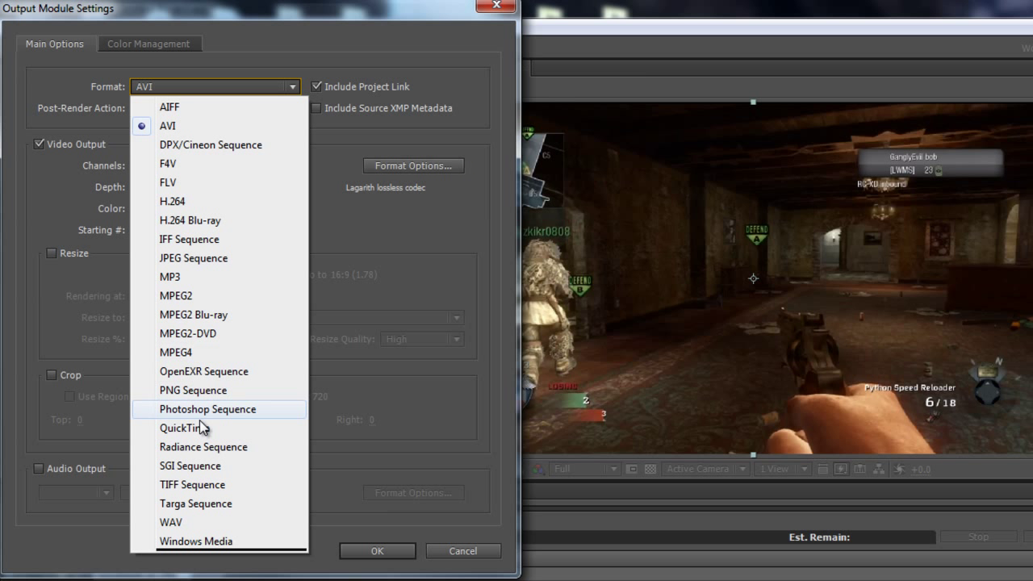
Switch the output format to QuickTime using H.264 at spatial quality 100
left_click(168, 126)
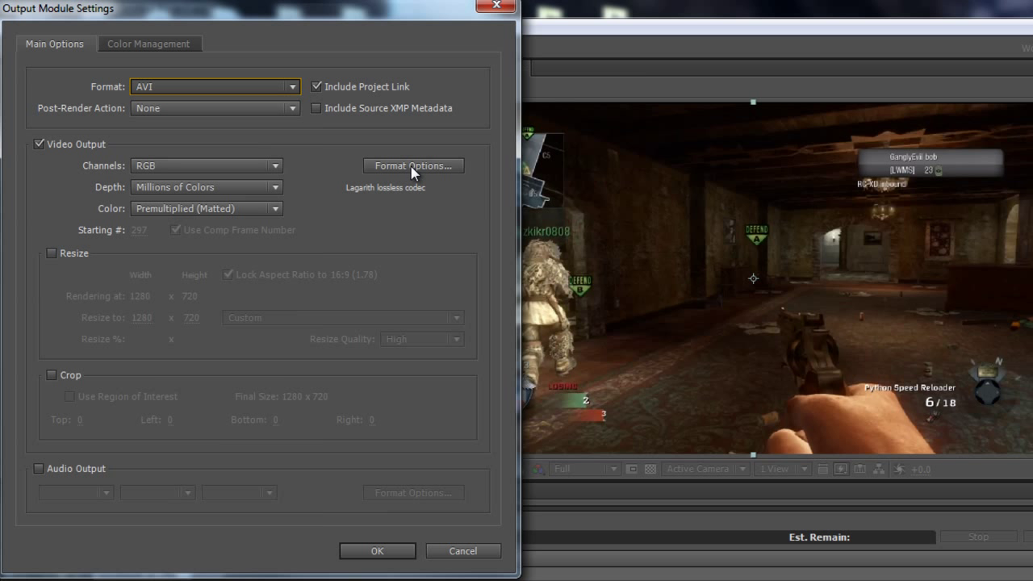
left_click(215, 88)
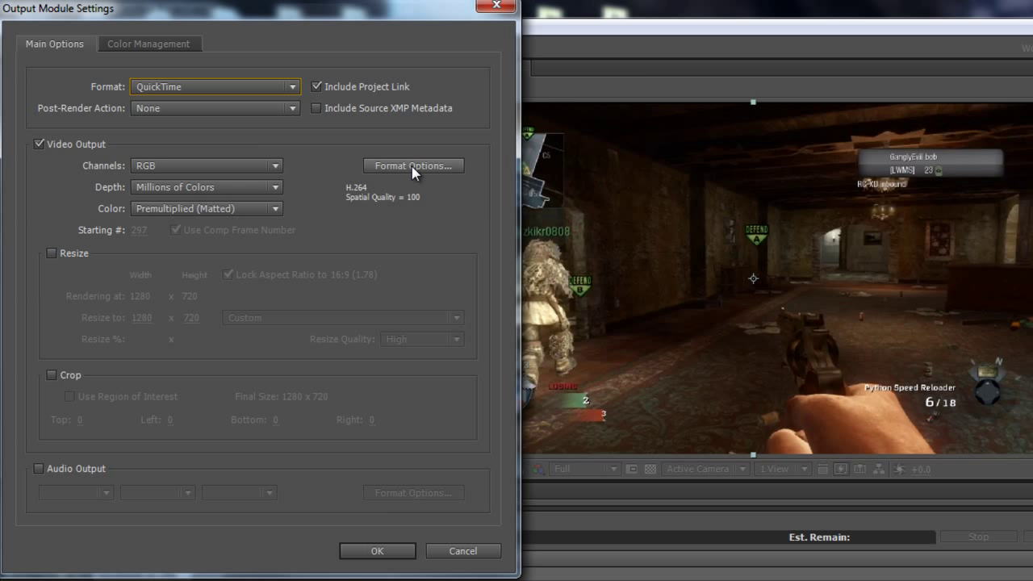
left_click(414, 165)
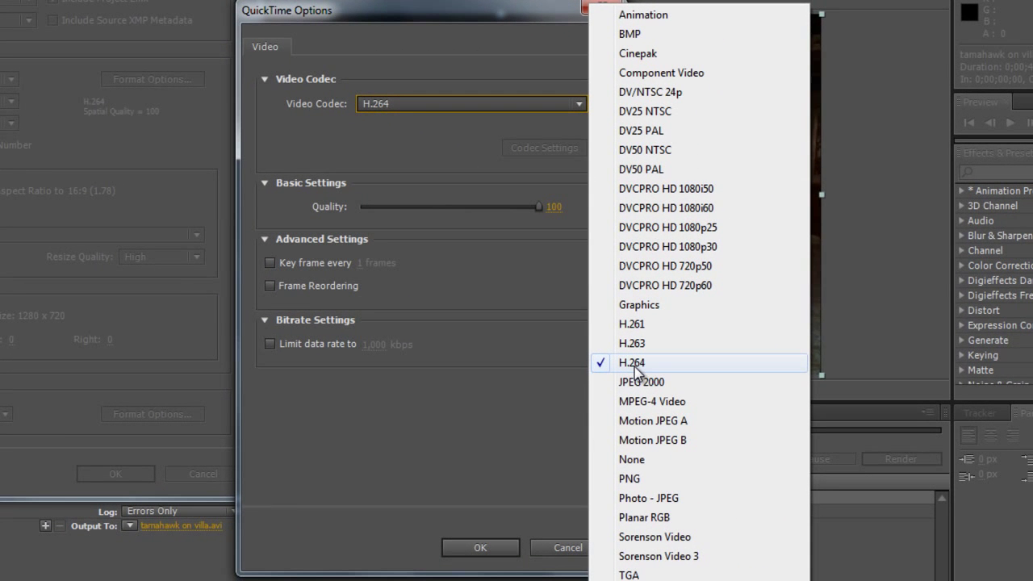
left_click(631, 362)
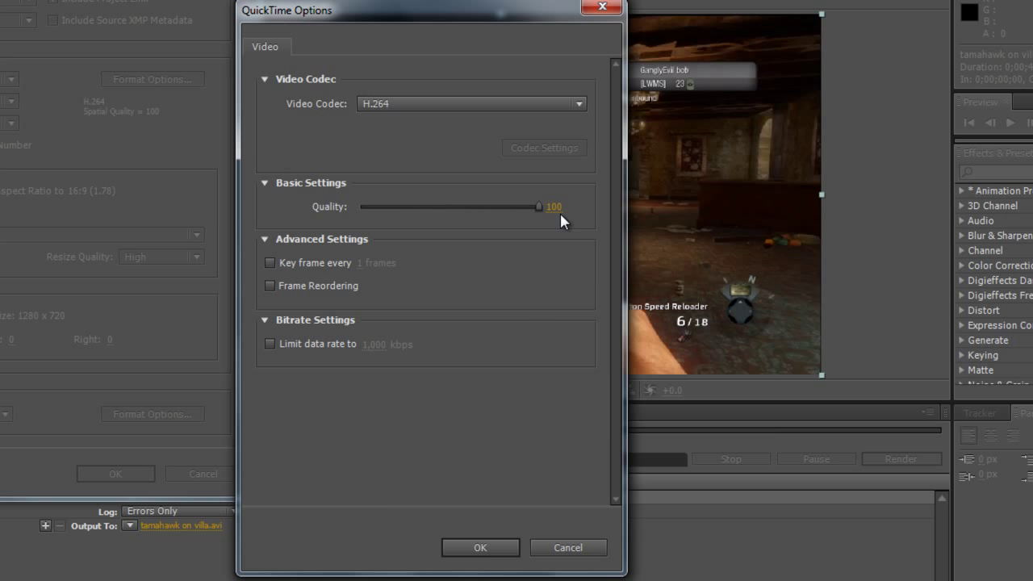
left_click(480, 547)
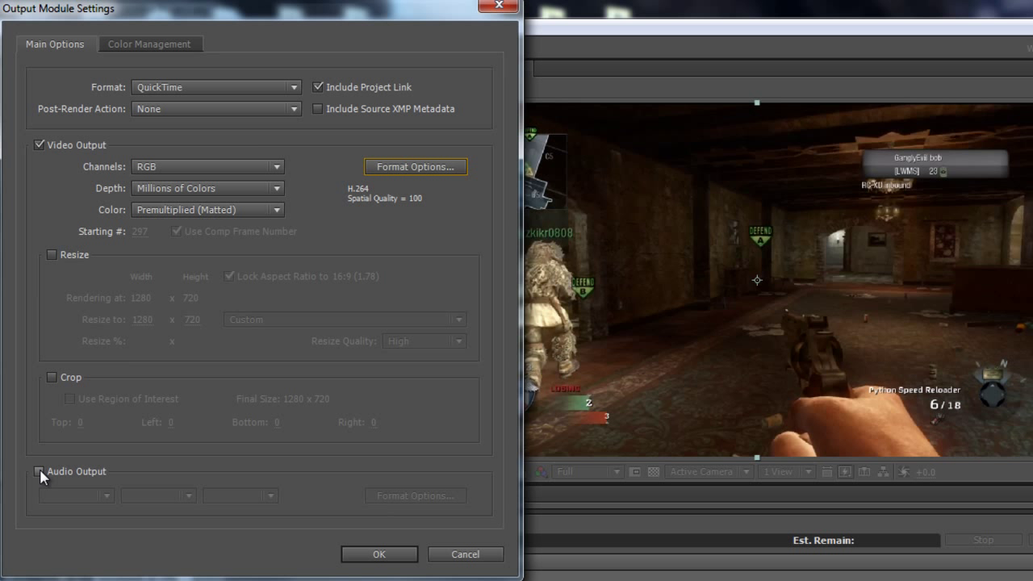
Enable 48 kHz 16-bit stereo audio output and confirm the output module settings
left_click(38, 471)
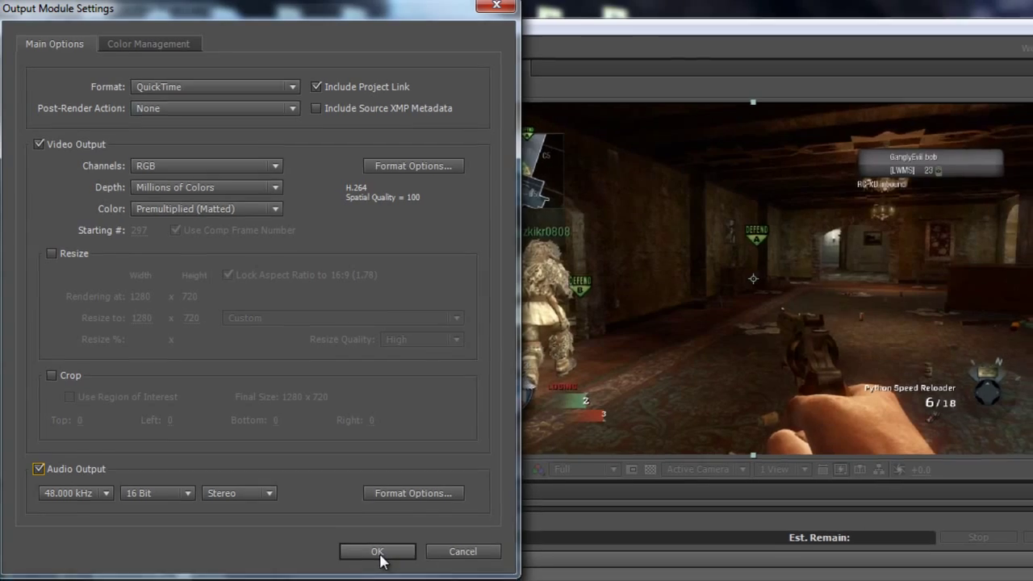
left_click(378, 552)
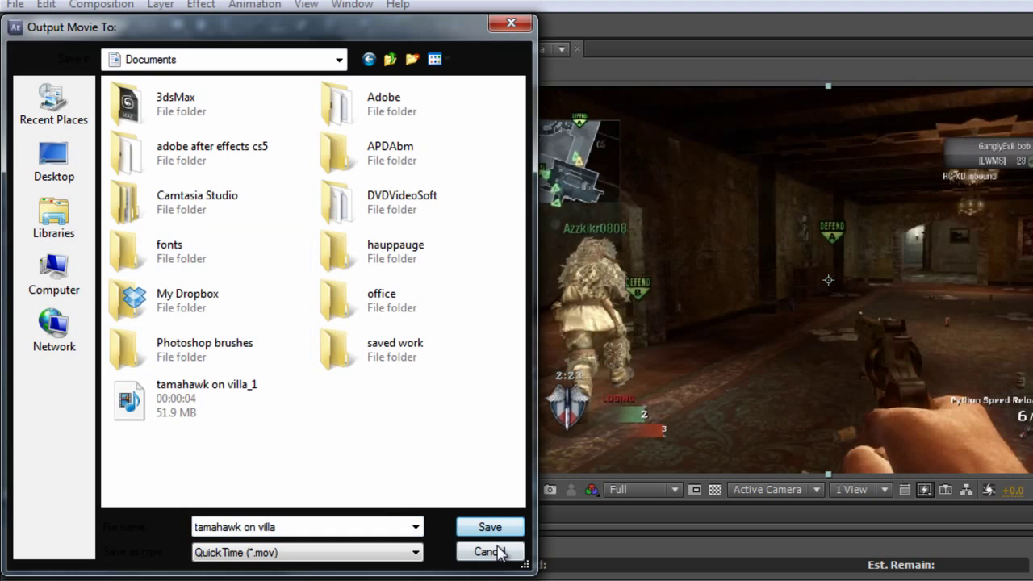
Save the output as tamahawk on villa_1.mov in Documents, replacing the existing file
left_click(207, 397)
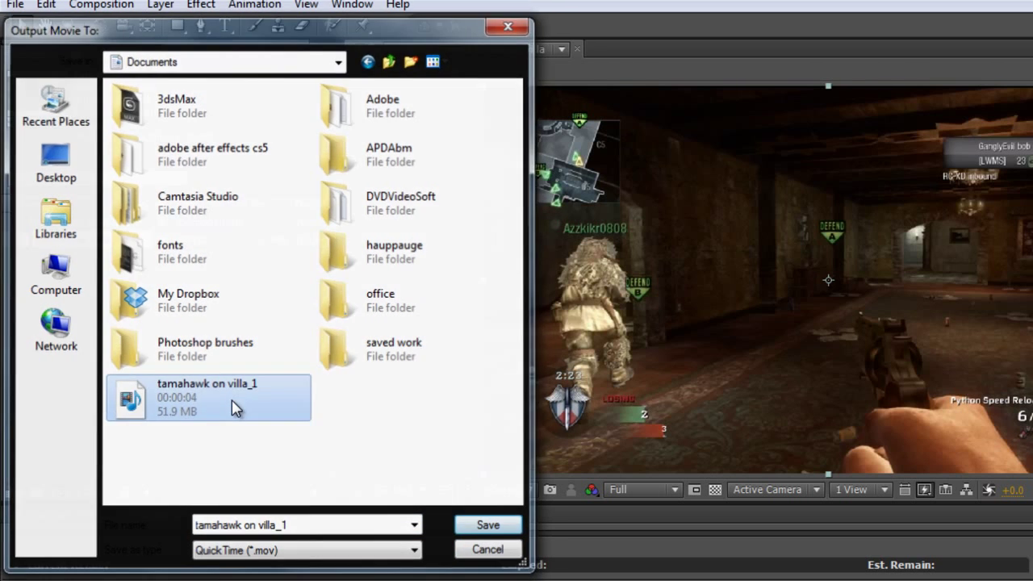
left_click(487, 525)
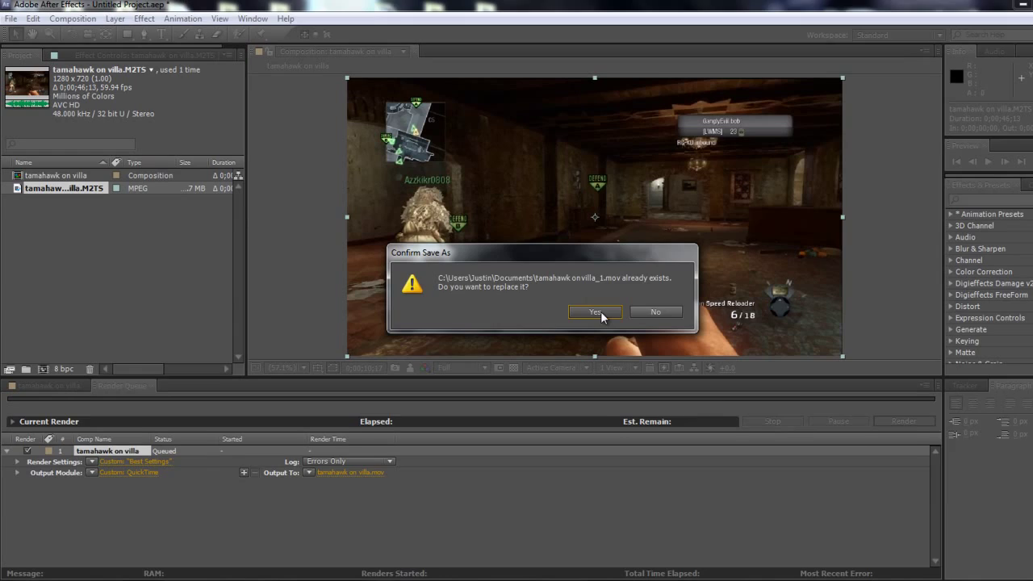
left_click(594, 313)
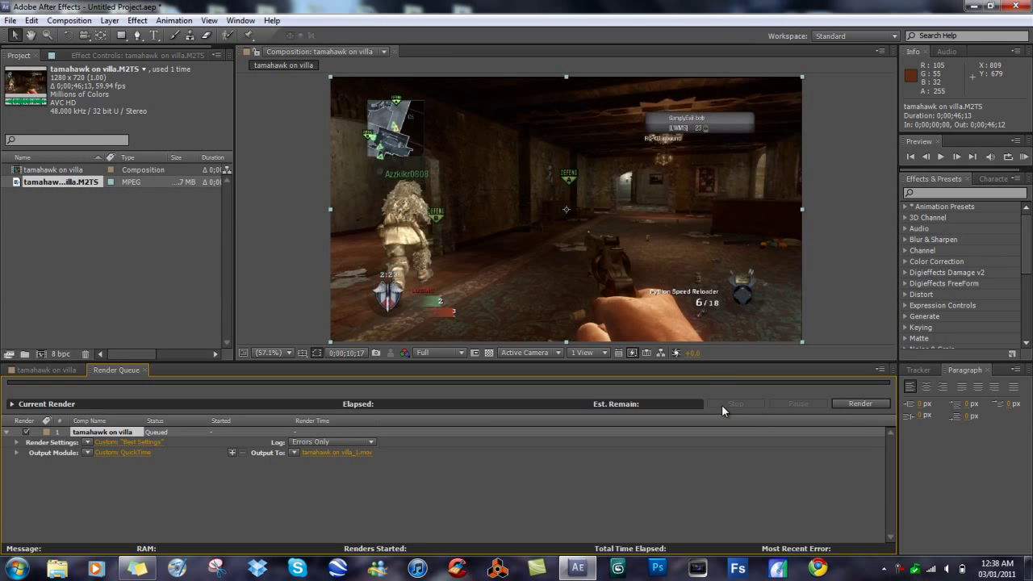
Start rendering the queued composition to the QuickTime movie
left_click(858, 404)
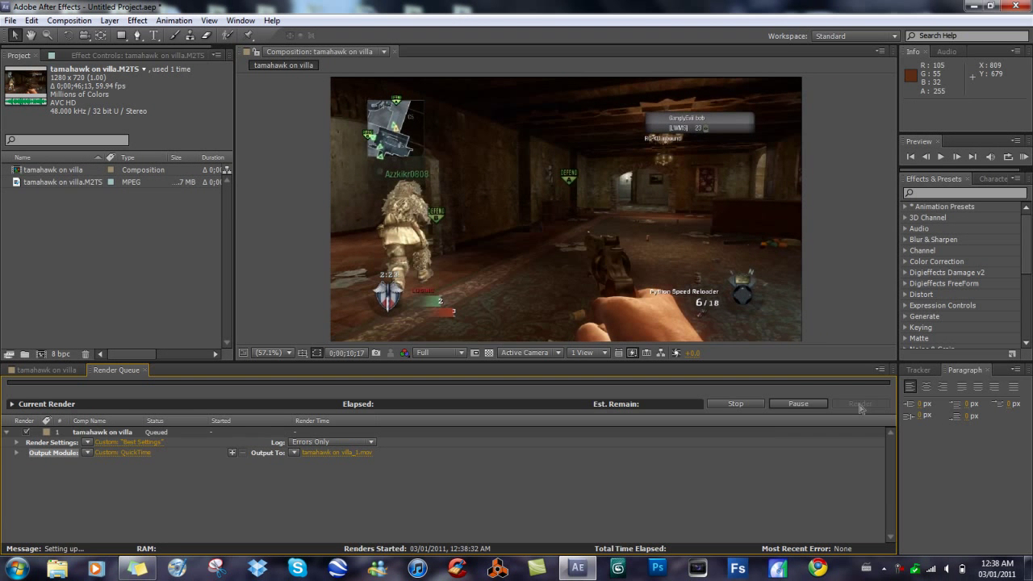
left_click(859, 404)
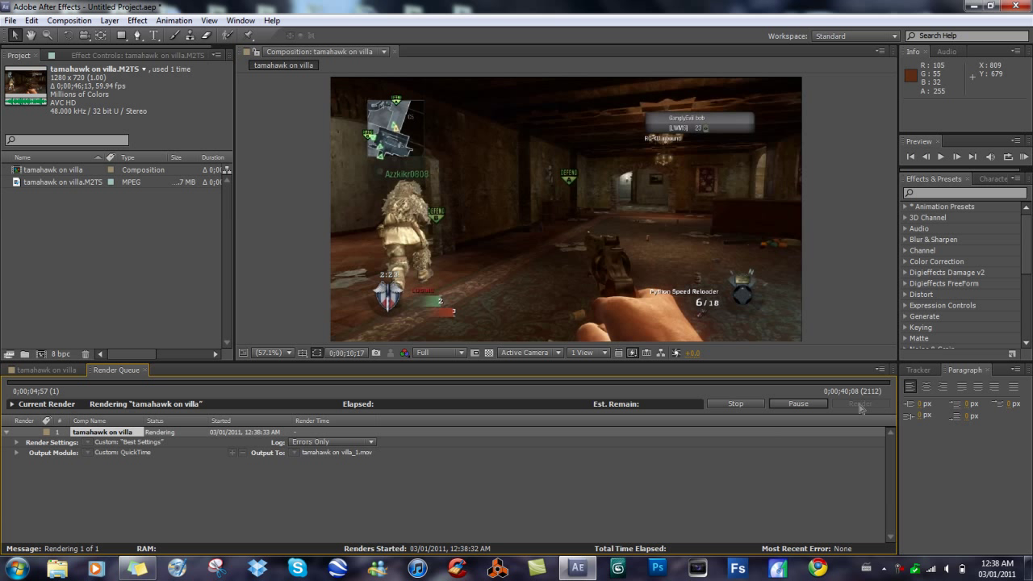